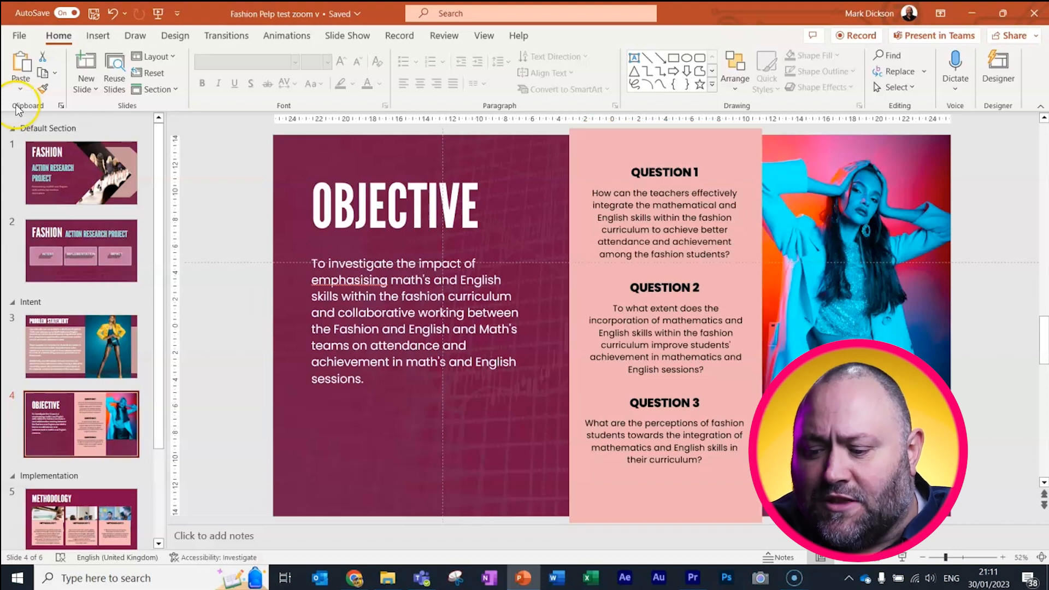
# - Copy the Question 1 text box onto its own new pink slide and adjust it
pyautogui.click(86, 66)
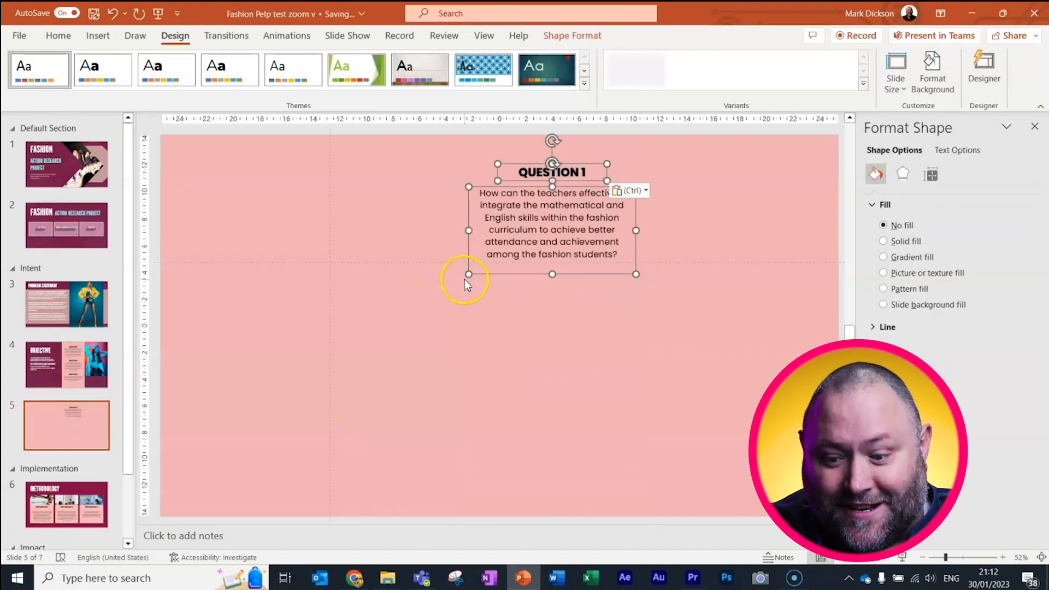
pyautogui.click(734, 72)
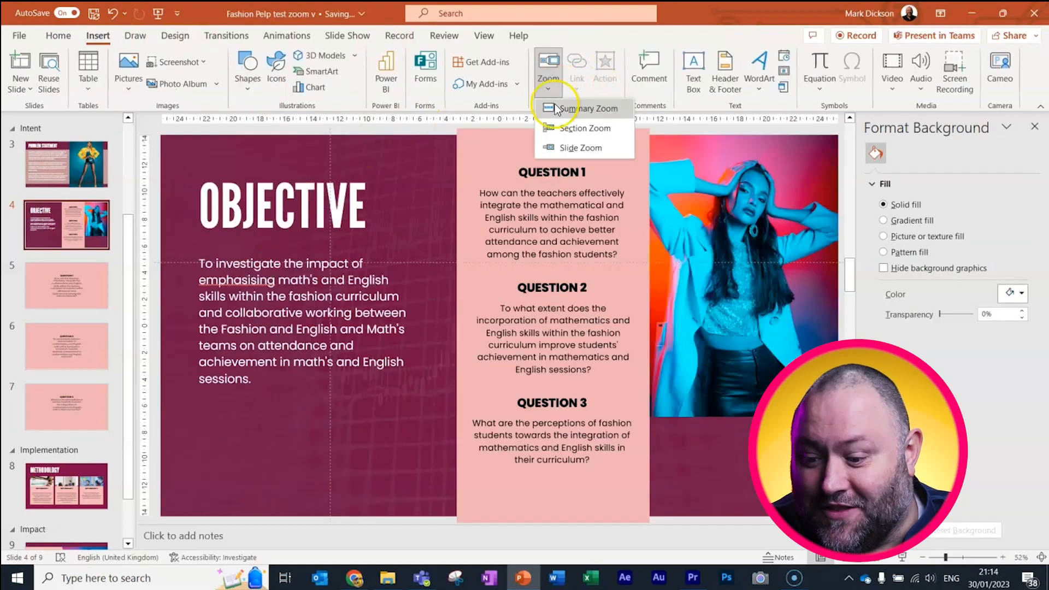
# - Insert slide zooms for slides 5, 6 and 7 on the Objective slide
pyautogui.click(581, 149)
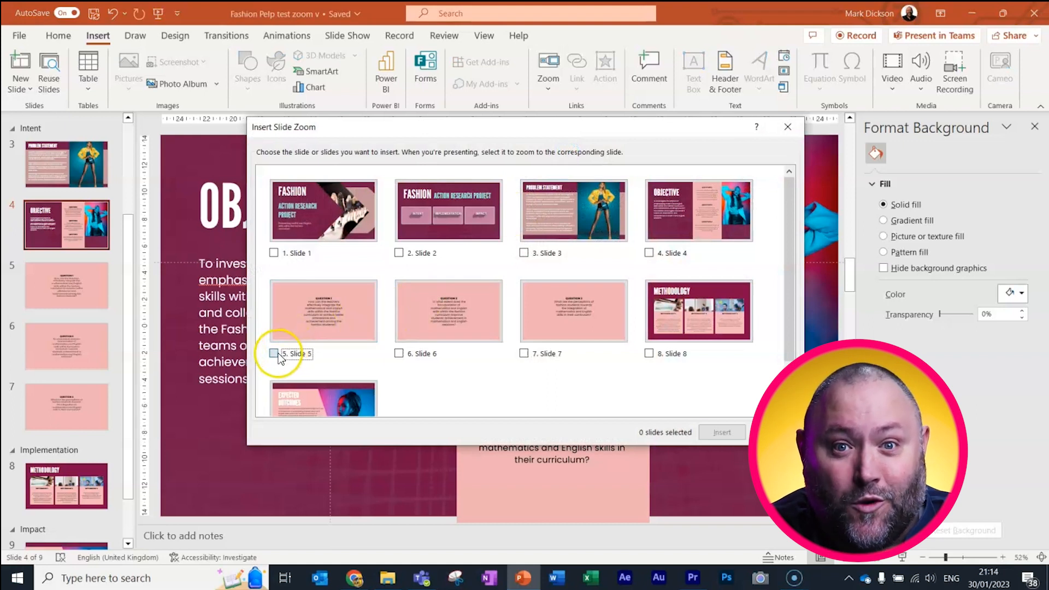
pyautogui.click(398, 353)
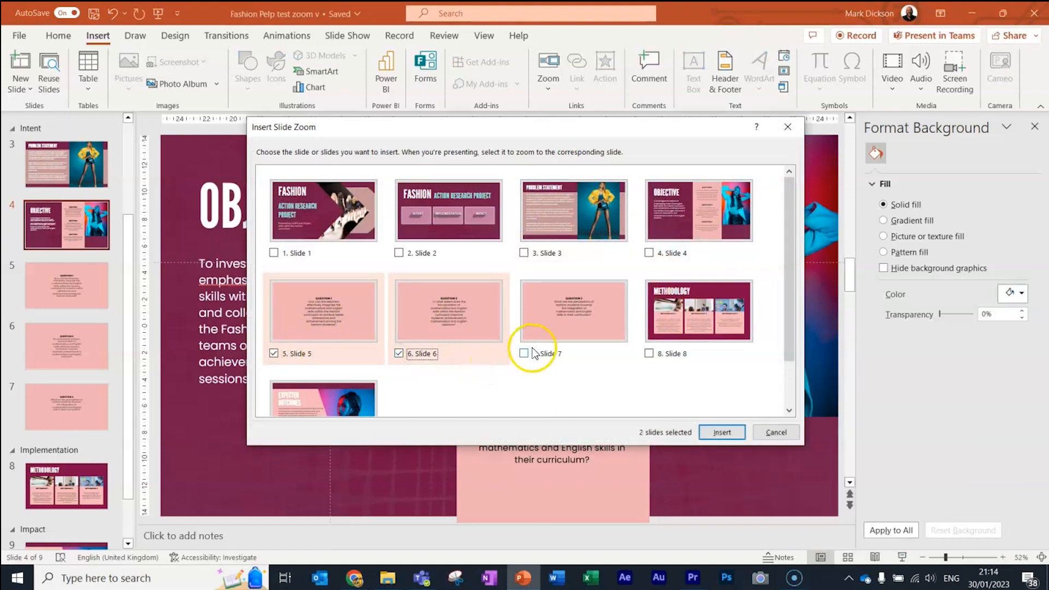
pyautogui.click(721, 431)
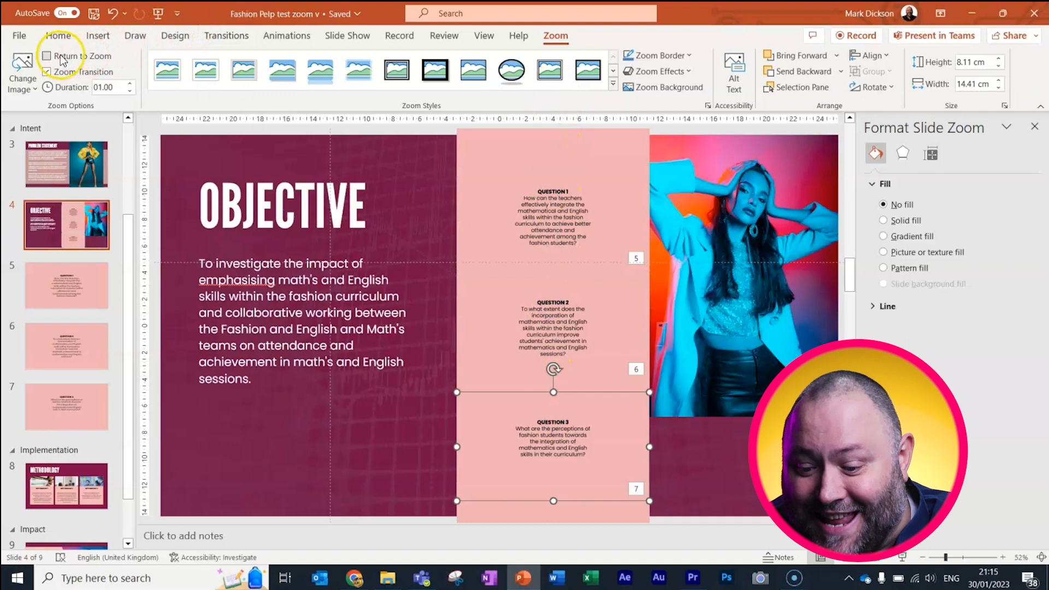
# - Turn on Return to Zoom for the slide 7 Question 3 zoom
pyautogui.click(48, 57)
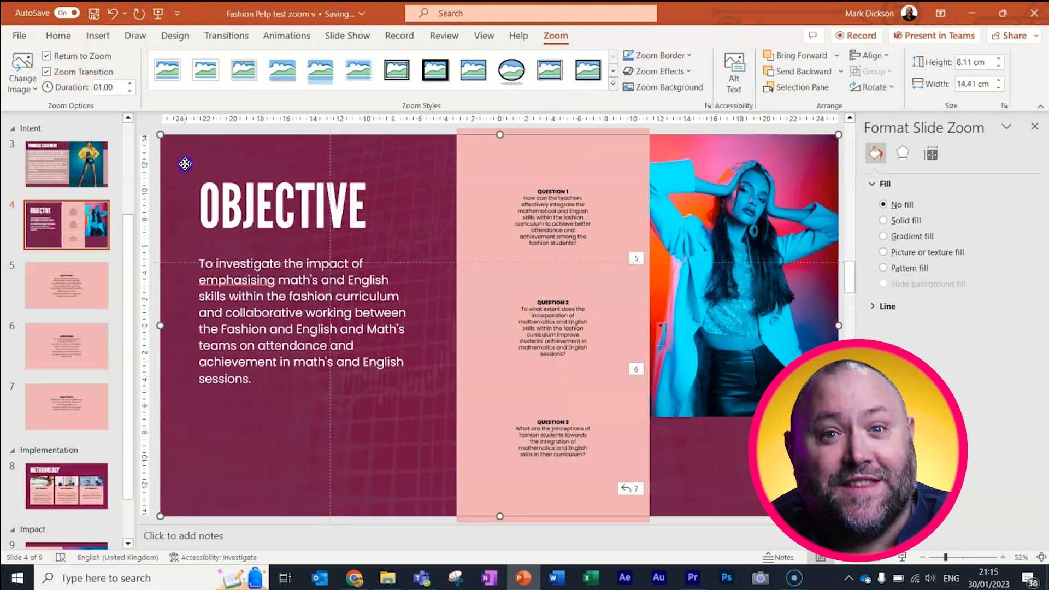